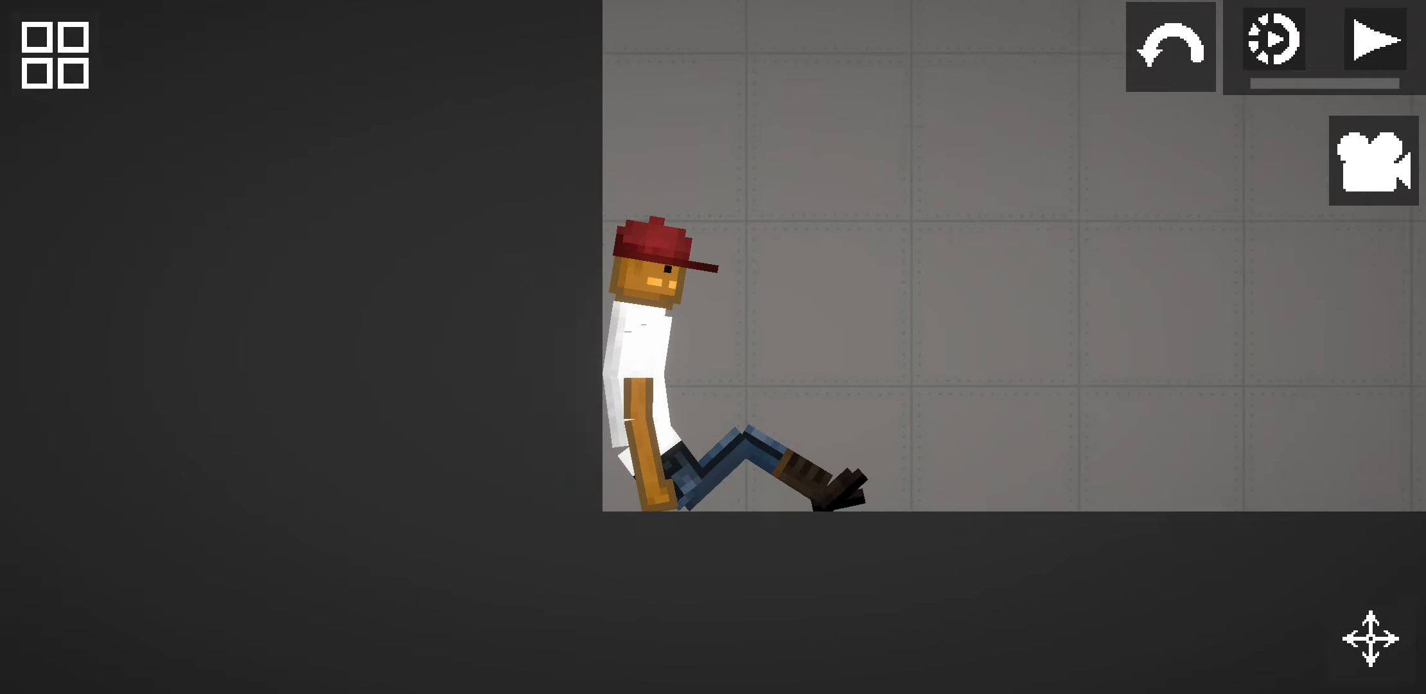
Spawn the red-capped human ragdoll and let it settle against the wall.
click(1373, 40)
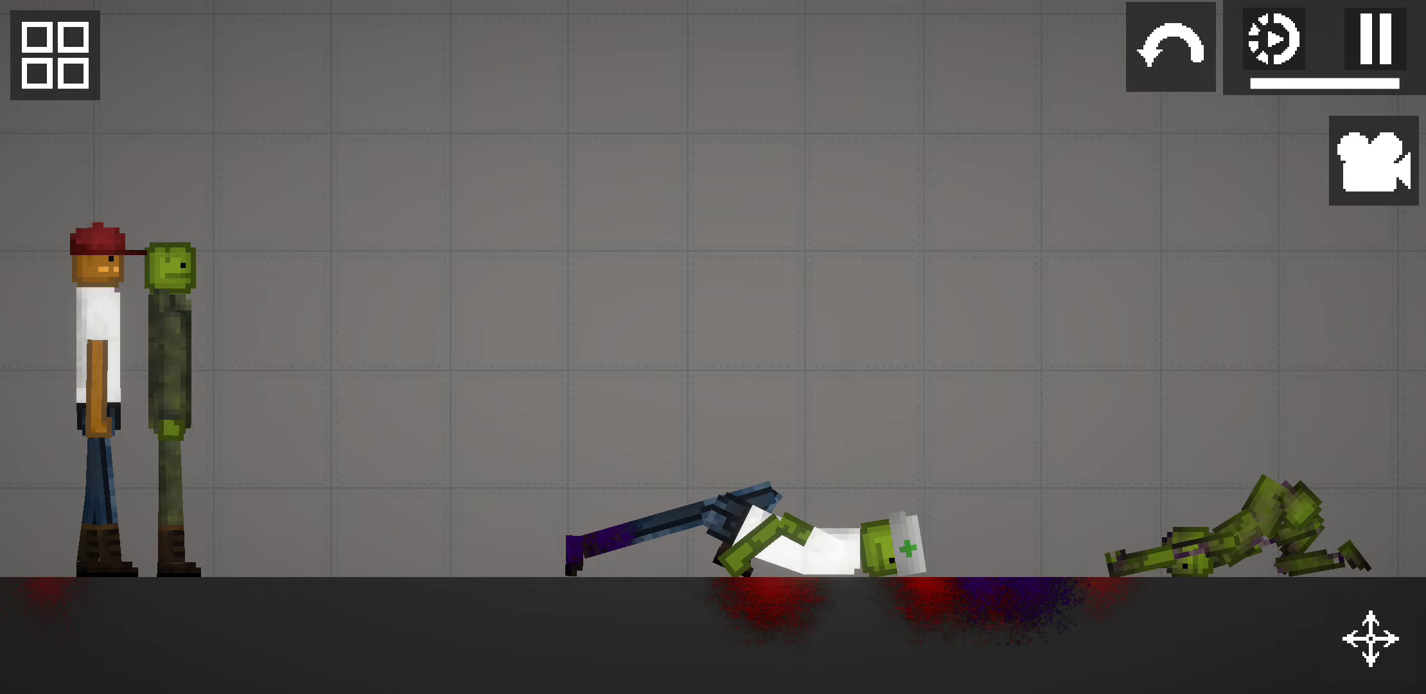
Bring up the syringes collection (Regen, Healing, Acid) from the spawn catalogue.
click(56, 57)
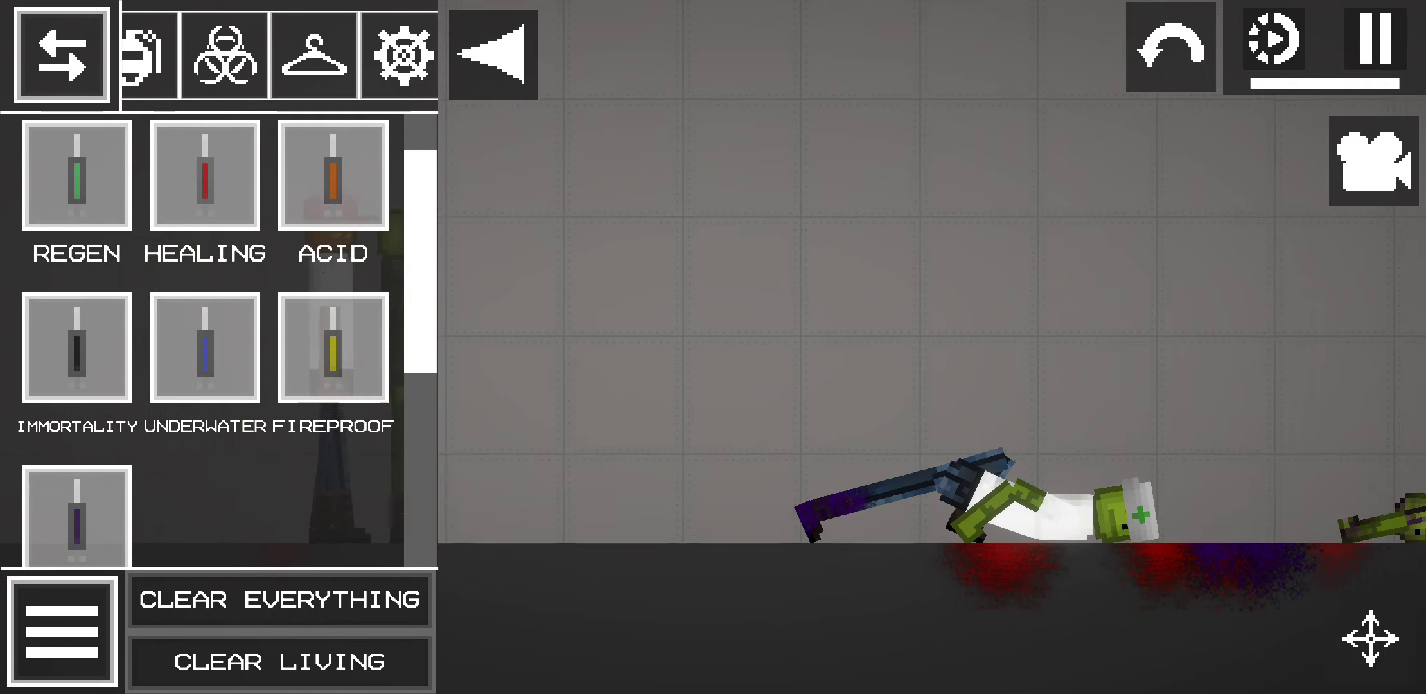
click(58, 57)
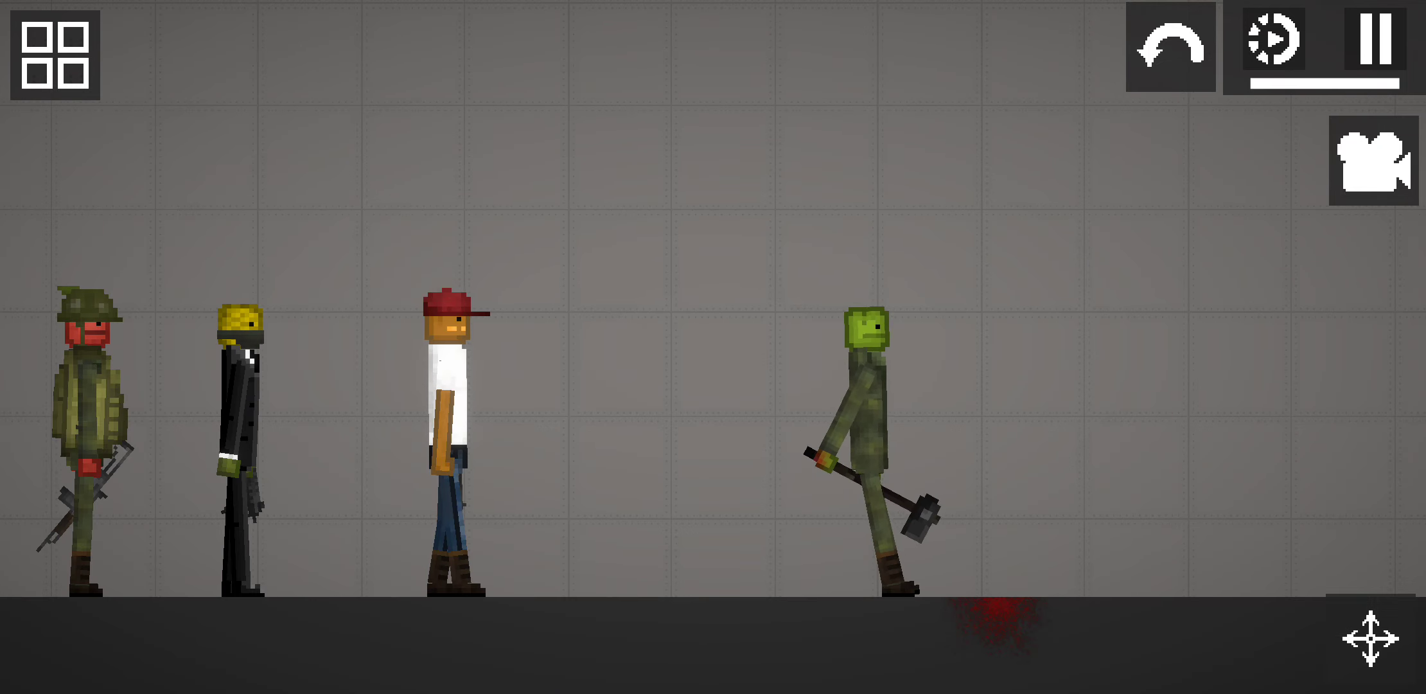
Briefly show the firearms catalogue and dismiss it without spawning anything.
click(58, 58)
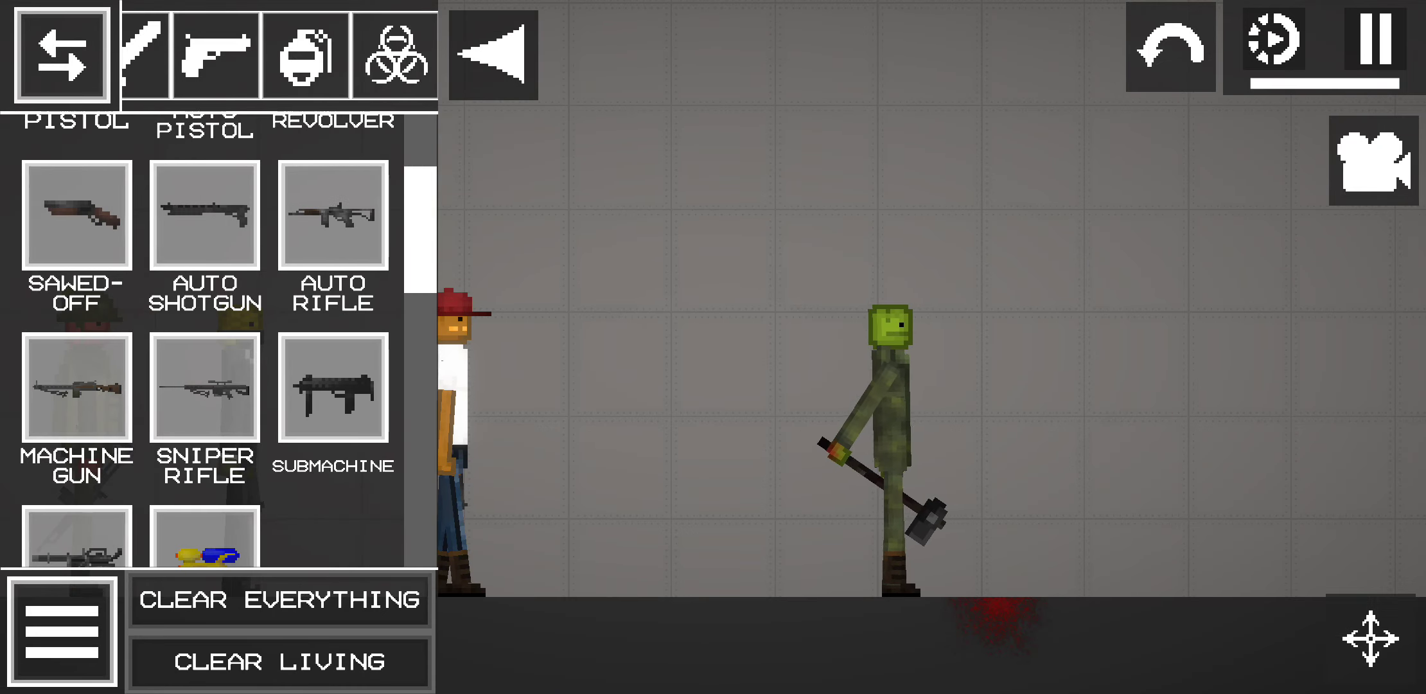
click(58, 54)
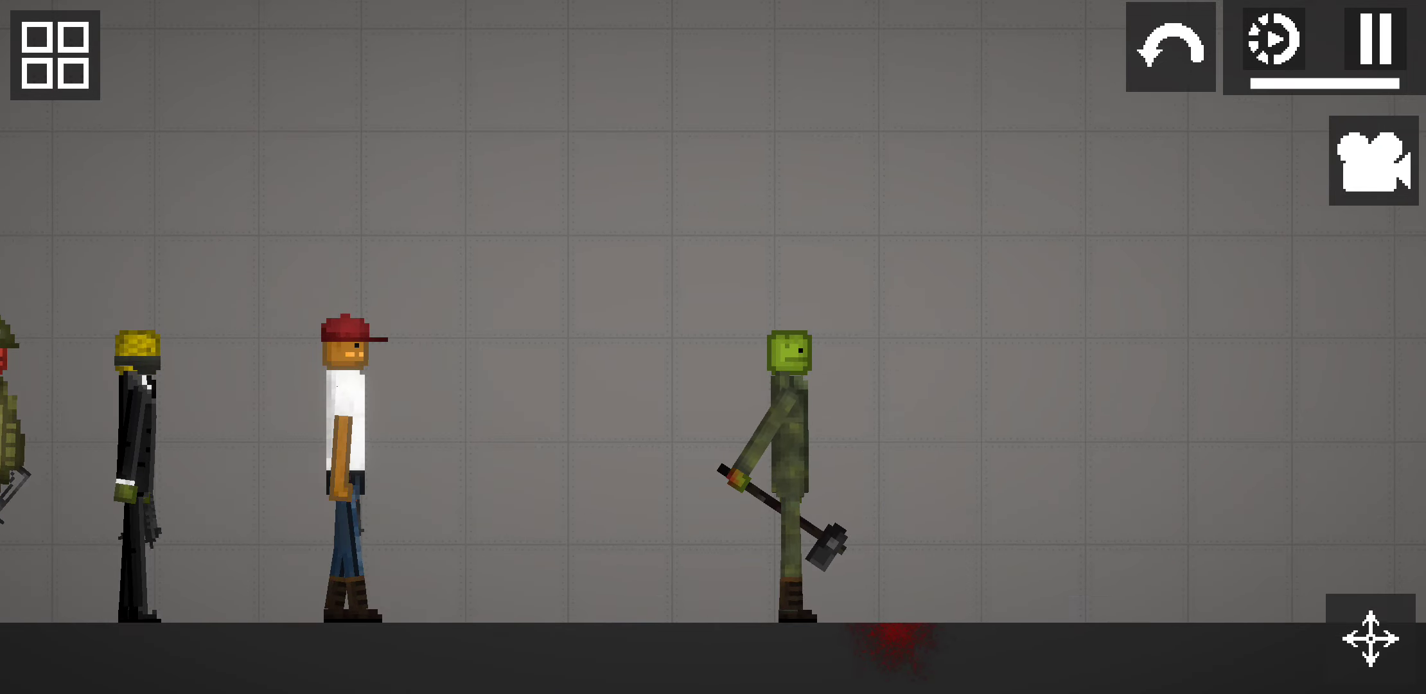